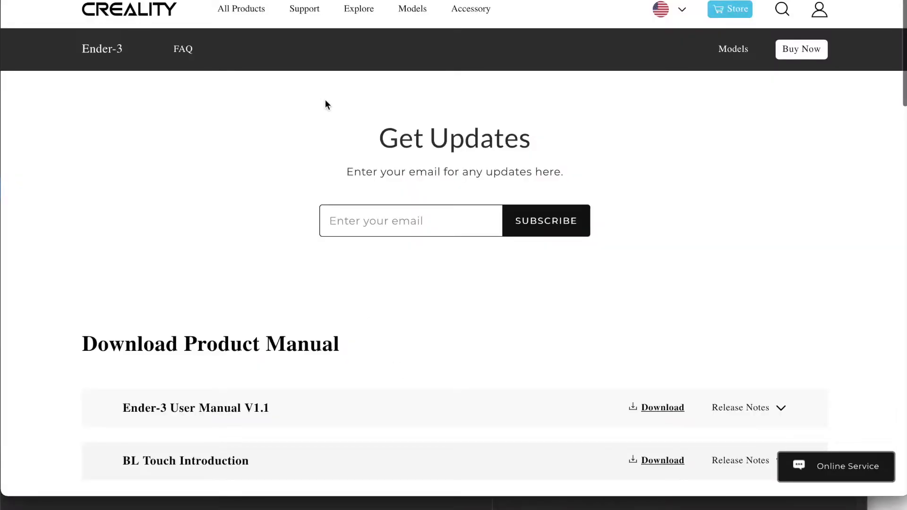
# - Scroll the Ender-3 page to the firmware list showing the Marlin2.0.6 CR-touch/BLtouch entry
pyautogui.click(304, 8)
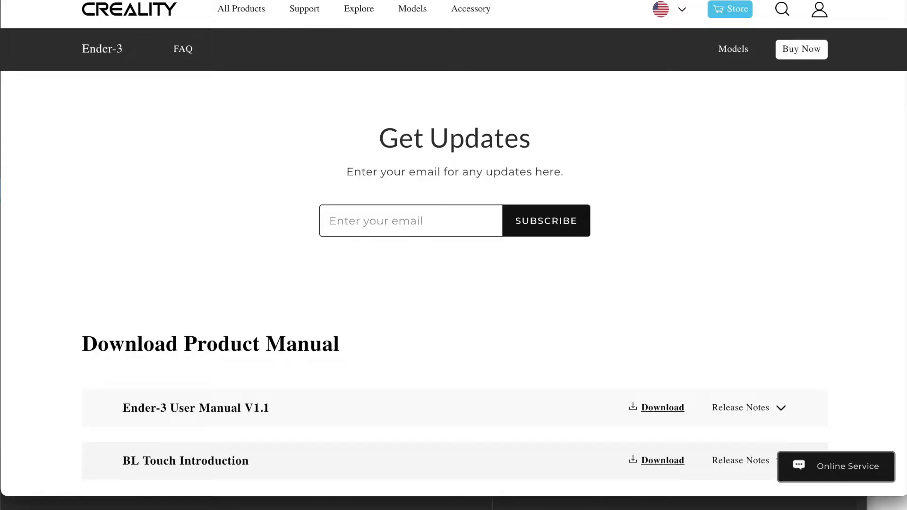
pyautogui.scroll(-3)
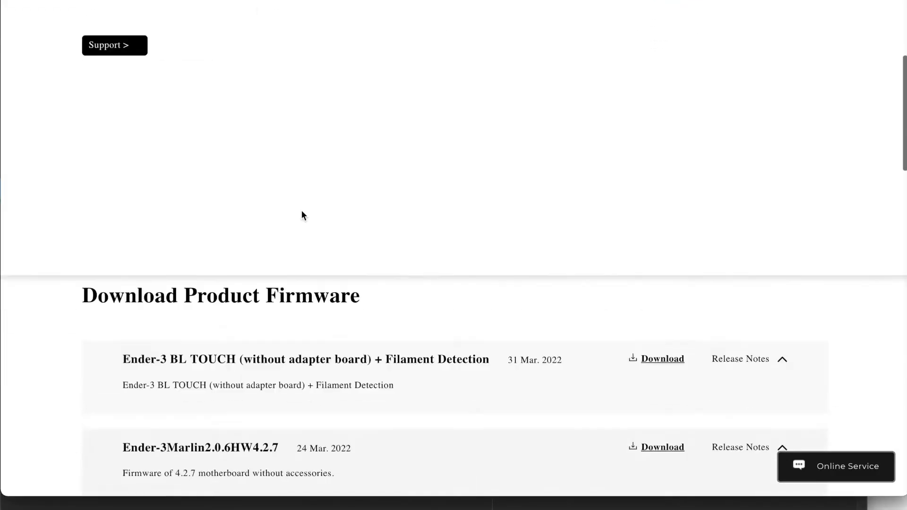
pyautogui.scroll(-3)
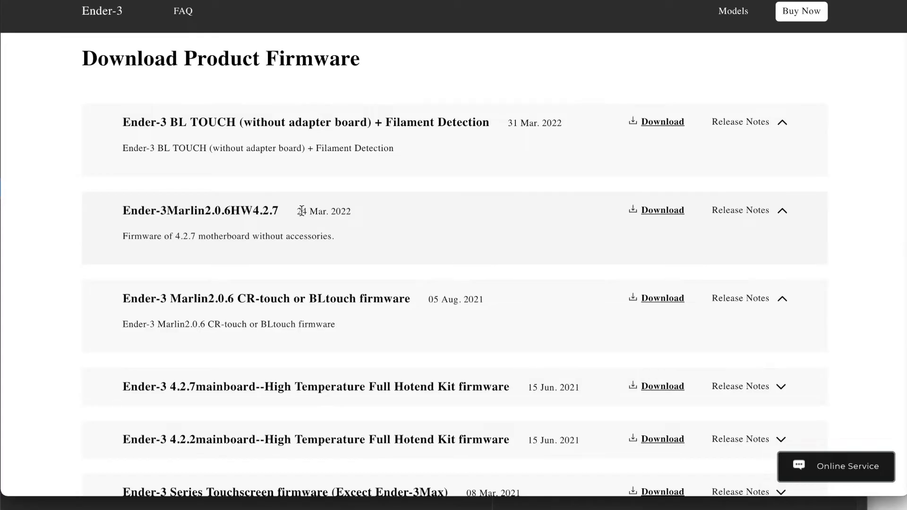
pyautogui.moveTo(245, 124)
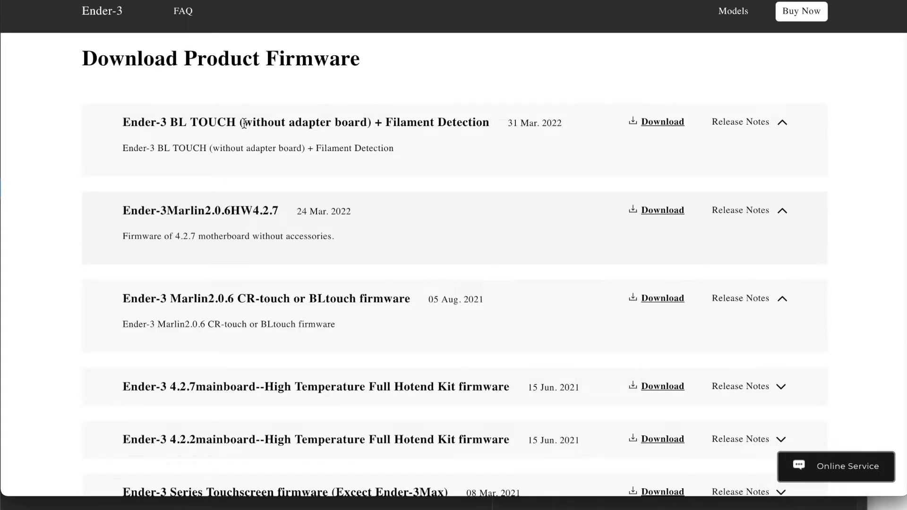
pyautogui.moveTo(341, 340)
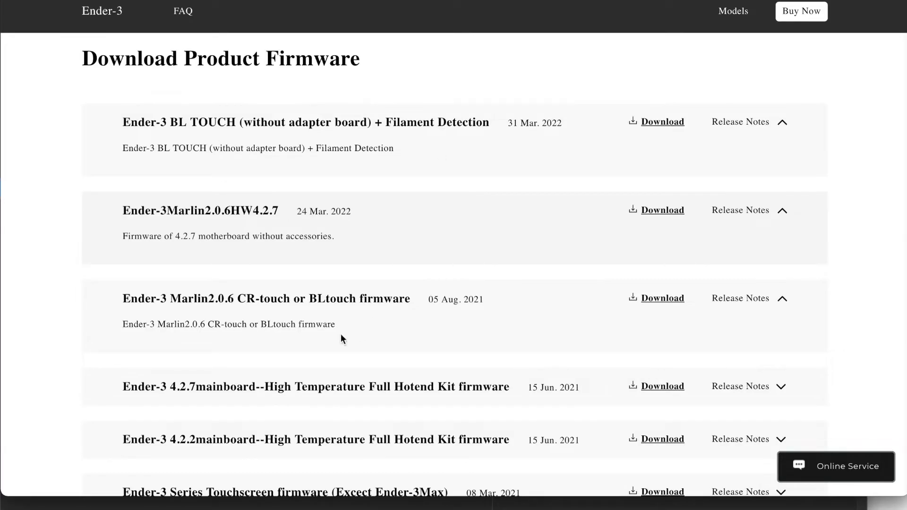
pyautogui.moveTo(347, 302)
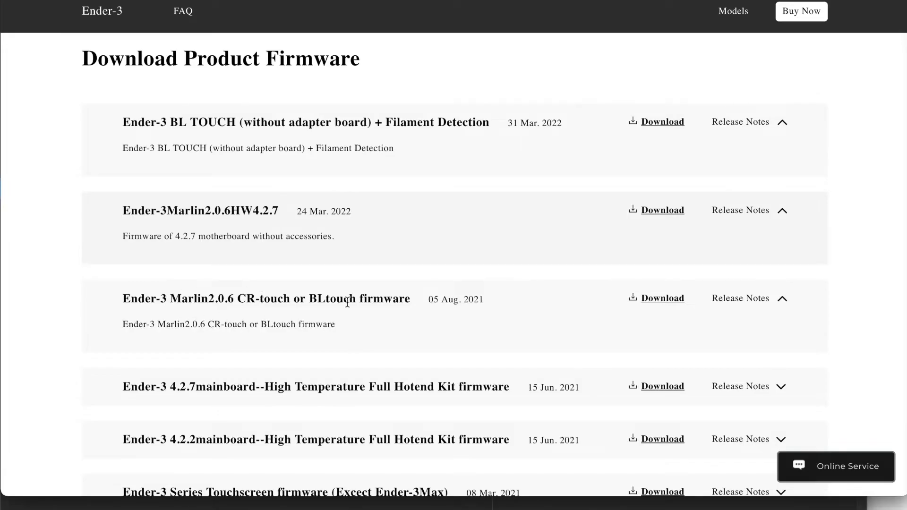
pyautogui.moveTo(340, 305)
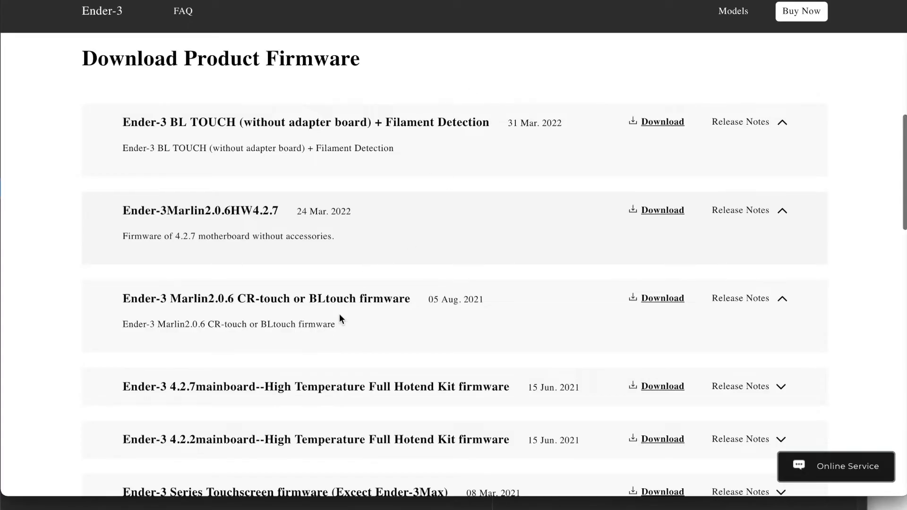
# - Scroll further to the 4.2.7 and 4.2.2 32-bit, 1.1.5/1.1.4 8-bit mainboard and source code rows
pyautogui.scroll(-3)
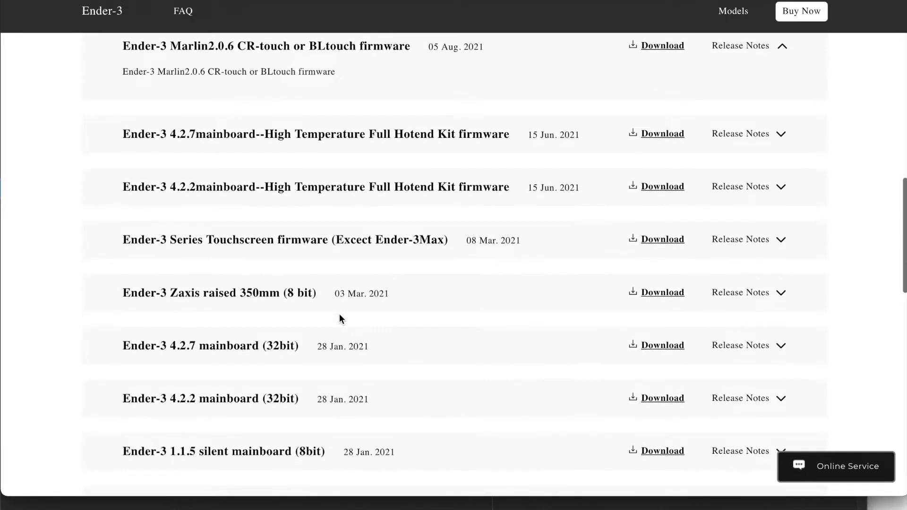
pyautogui.scroll(-3)
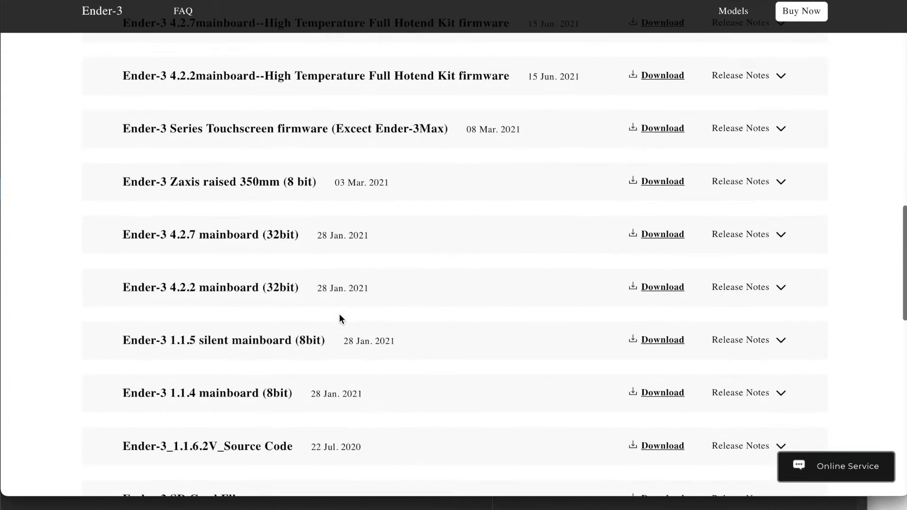
pyautogui.scroll(-3)
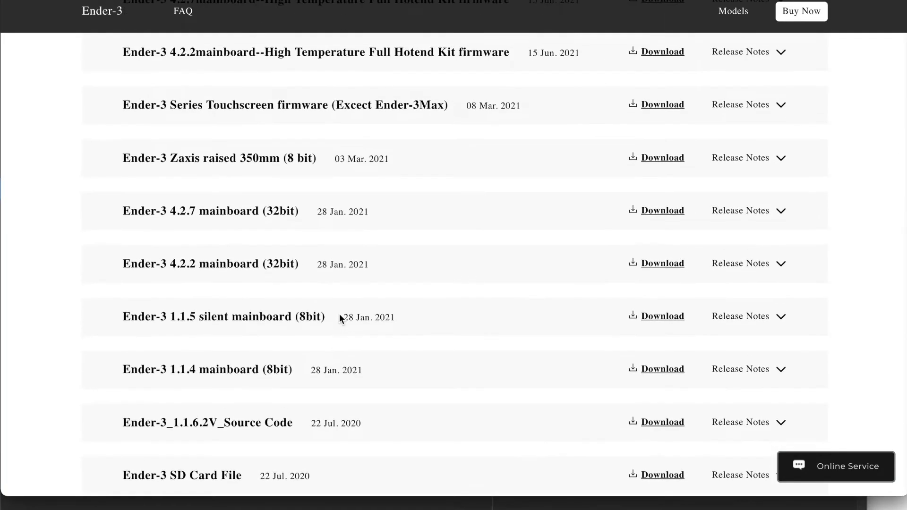
pyautogui.scroll(3)
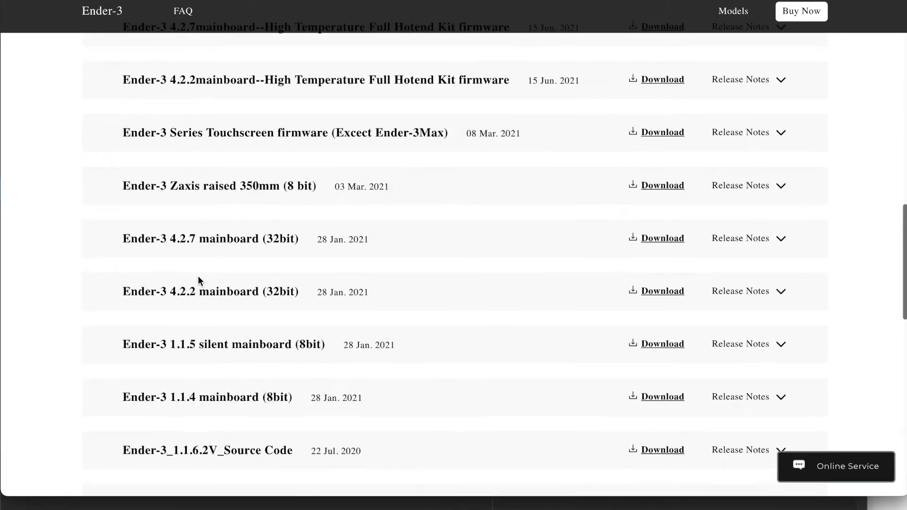
pyautogui.moveTo(177, 311)
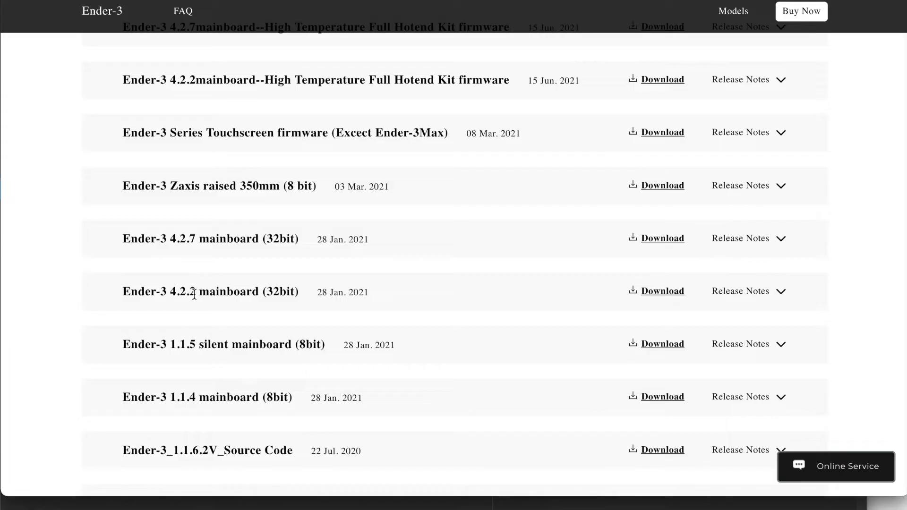
pyautogui.moveTo(164, 290)
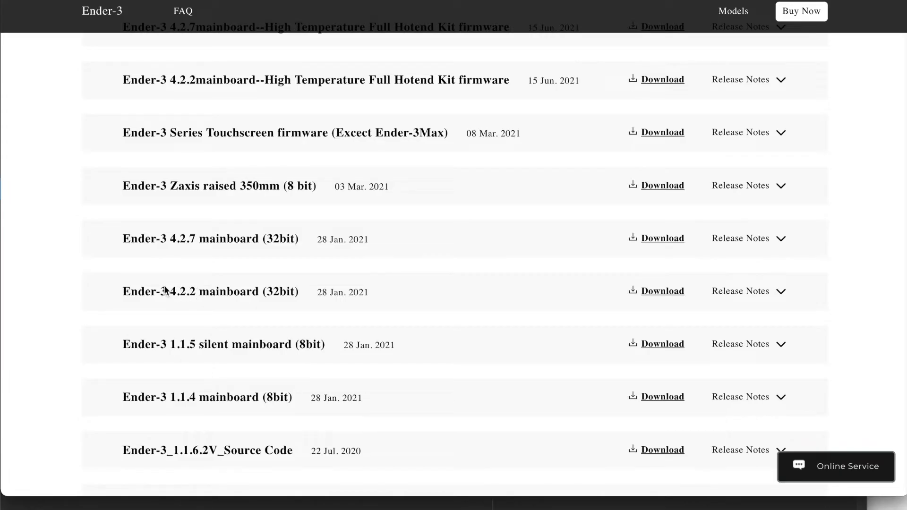
pyautogui.moveTo(247, 290)
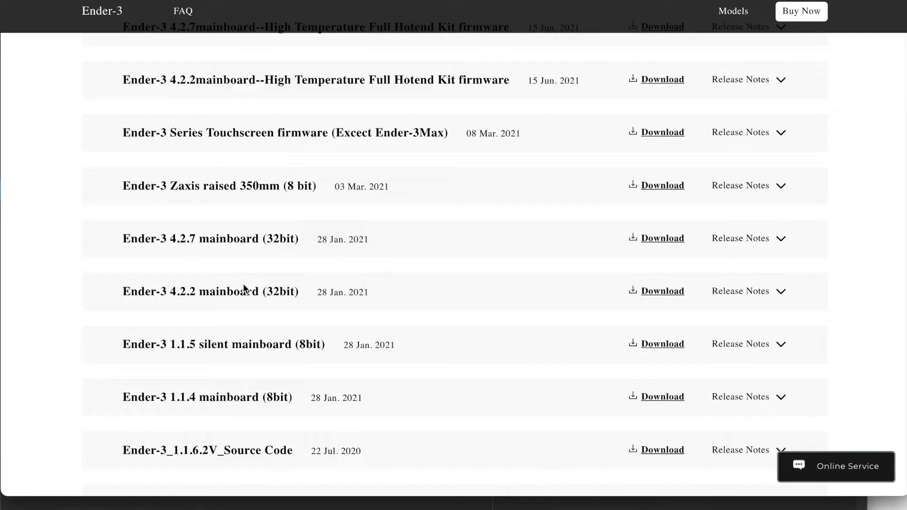
pyautogui.moveTo(541, 268)
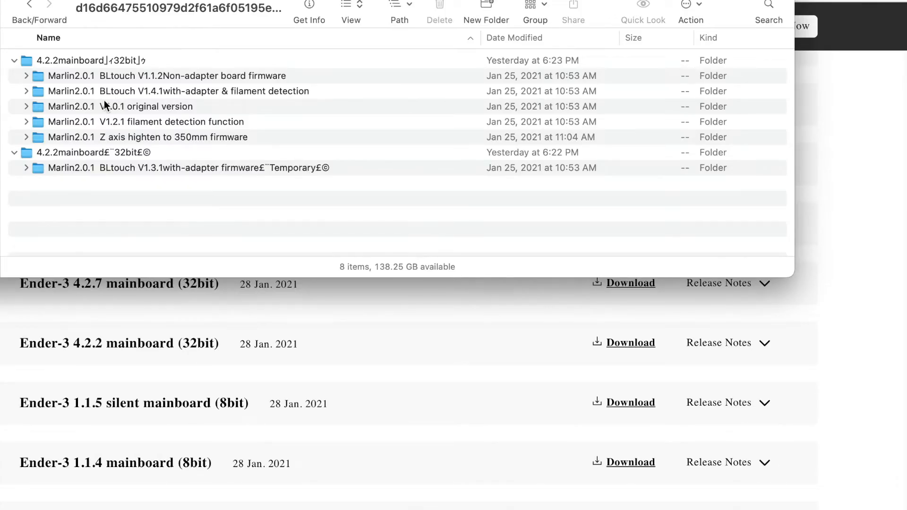
pyautogui.moveTo(140, 90)
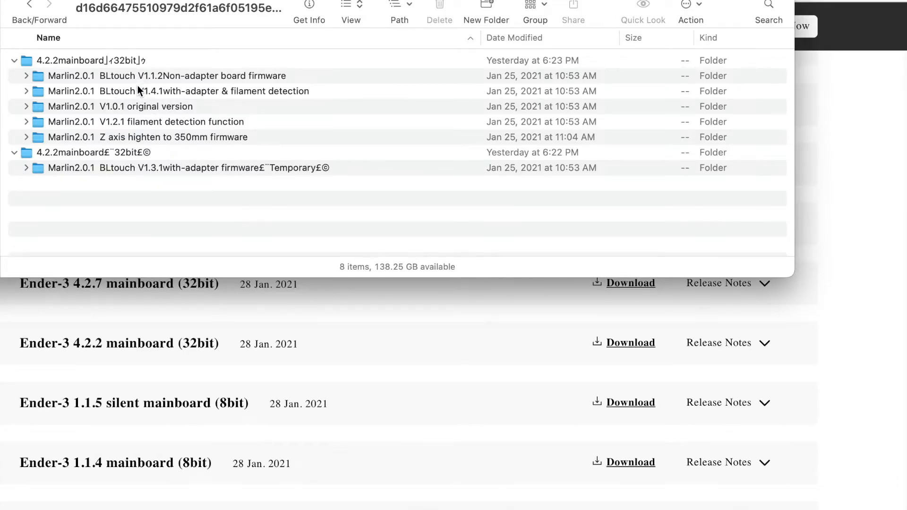
pyautogui.moveTo(129, 112)
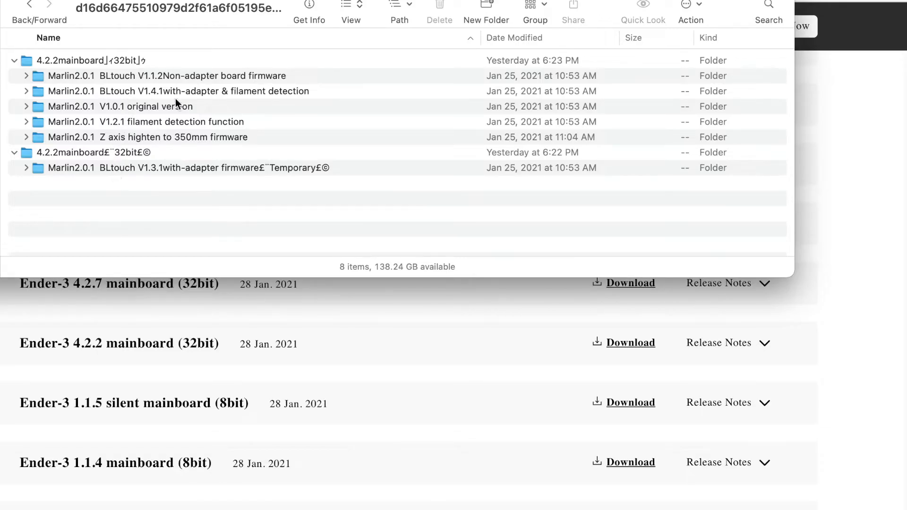
pyautogui.moveTo(242, 78)
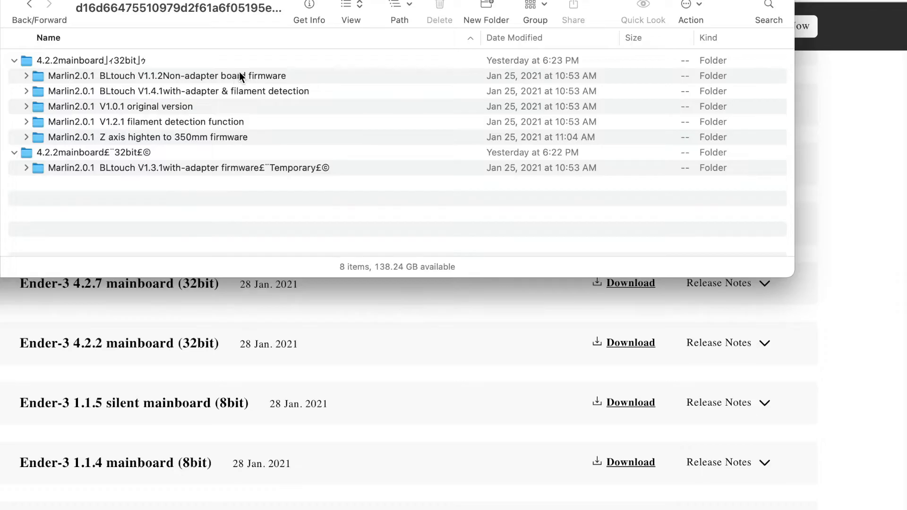
pyautogui.moveTo(281, 89)
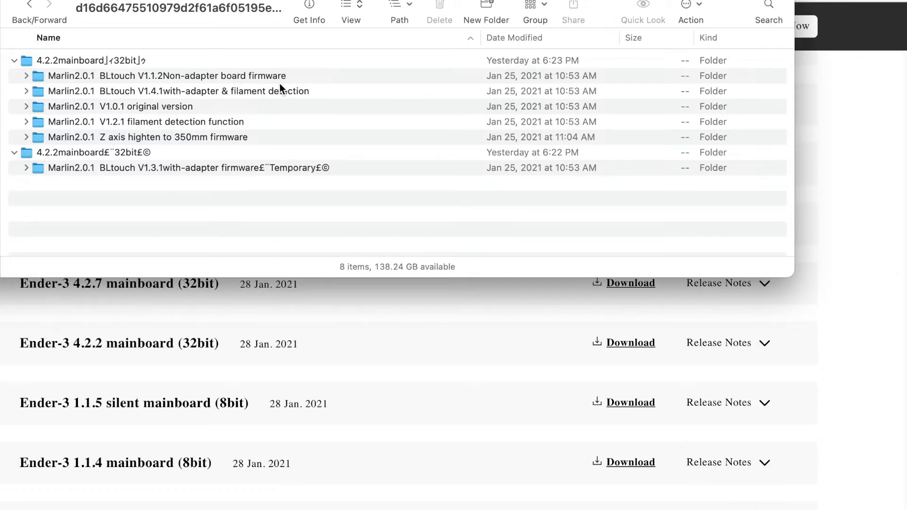
# - Expand the downloaded 4.2.2 mainboard firmware folder to list its Marlin2.0.1 BLtouch variants
pyautogui.click(25, 76)
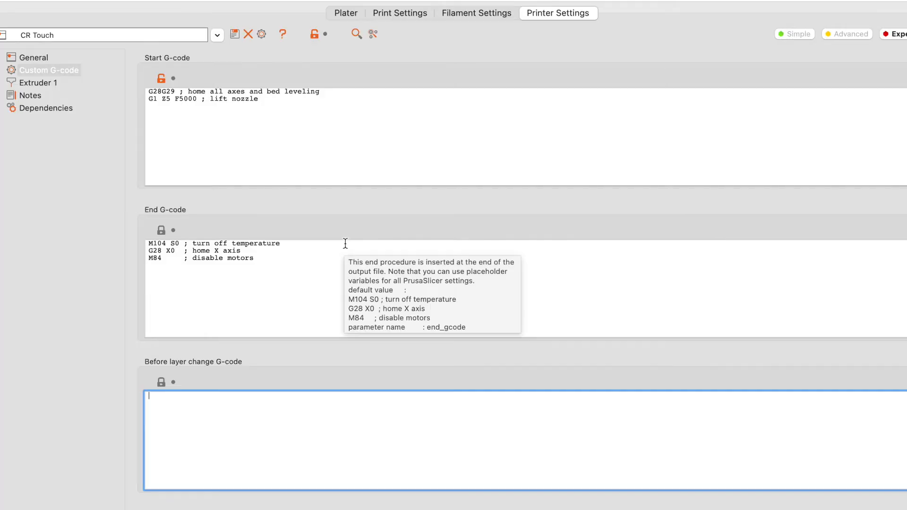
pyautogui.moveTo(337, 190)
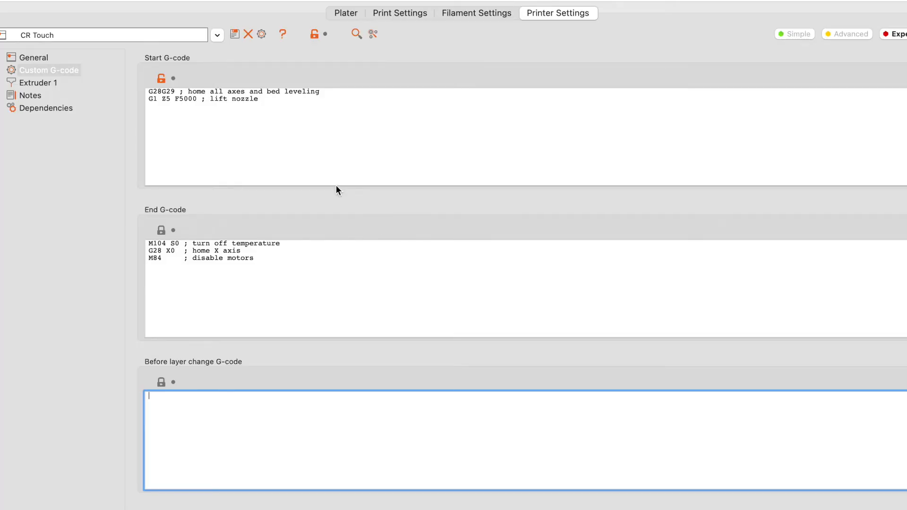